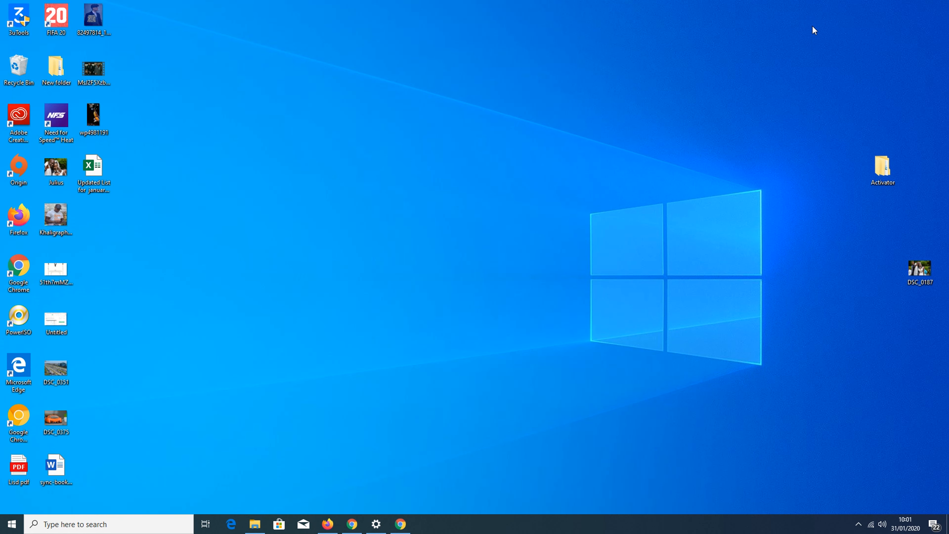
{"action": "mouse_move", "coordinate": [718, 227]}
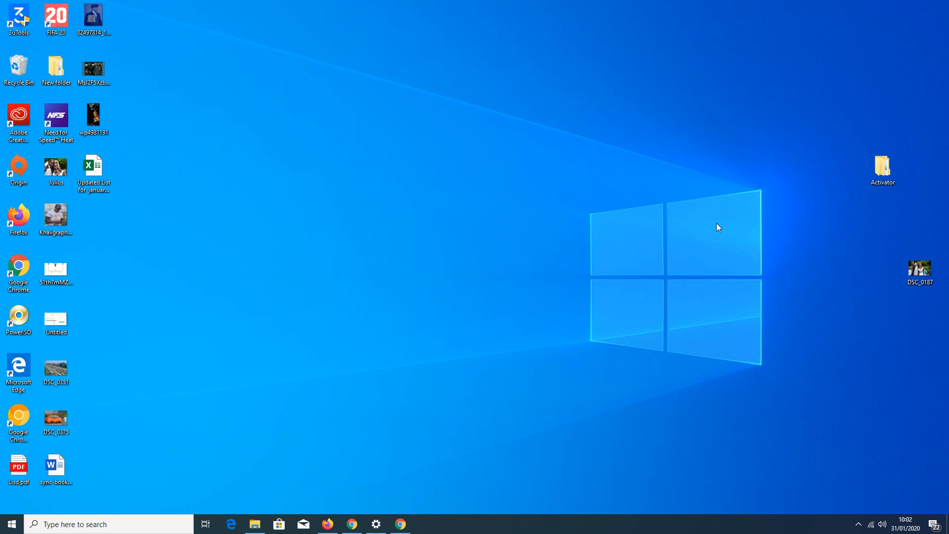
{"action": "mouse_move", "coordinate": [10, 524]}
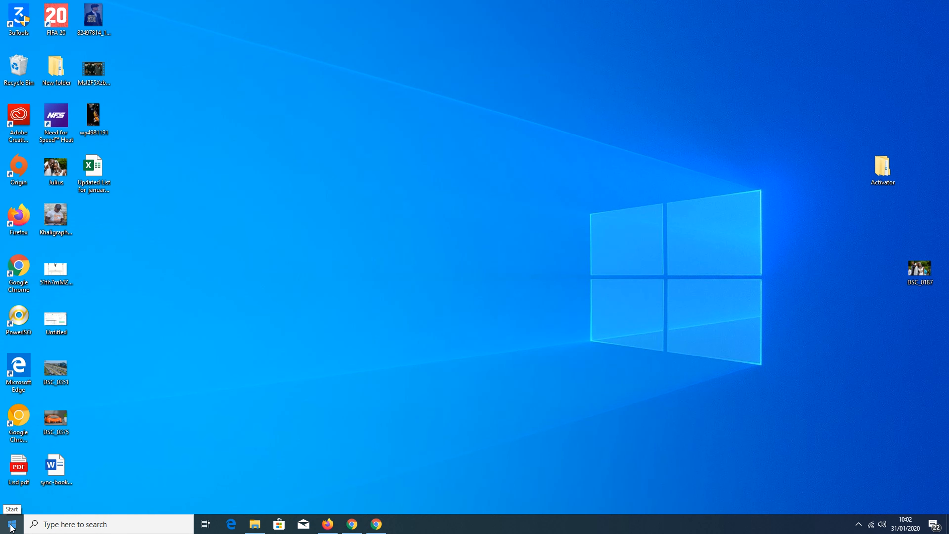
- From the Start menu, reach Windows Settings and its Accounts section
{"action": "left_click", "coordinate": [10, 524]}
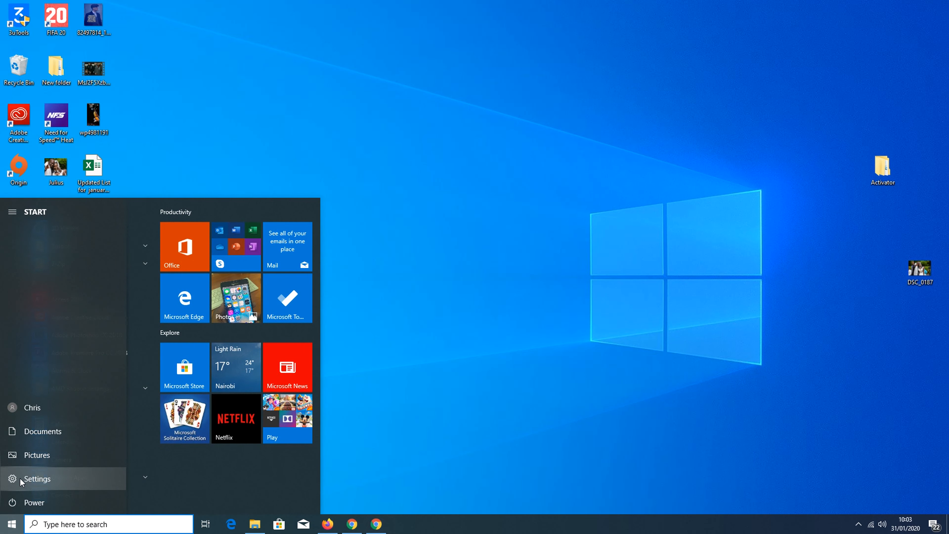
{"action": "left_click", "coordinate": [37, 478]}
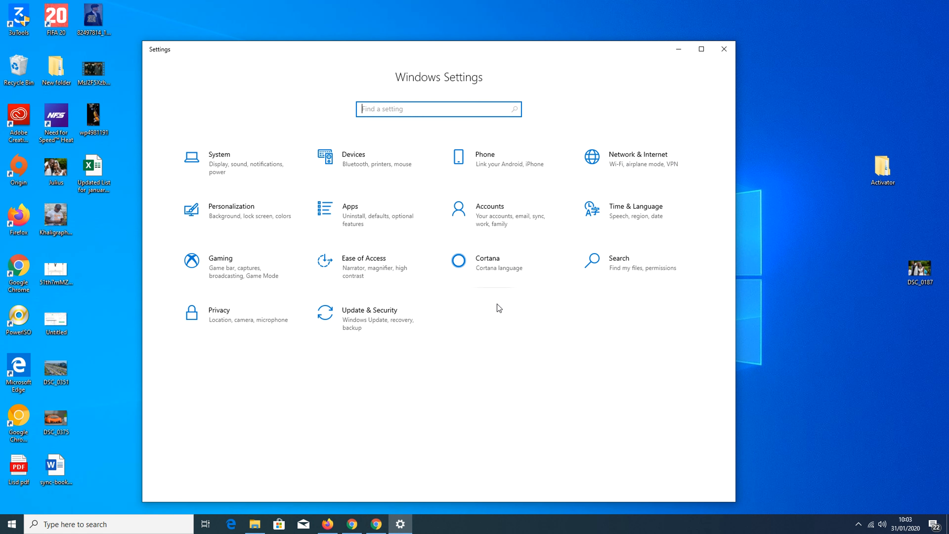
{"action": "left_click", "coordinate": [490, 207]}
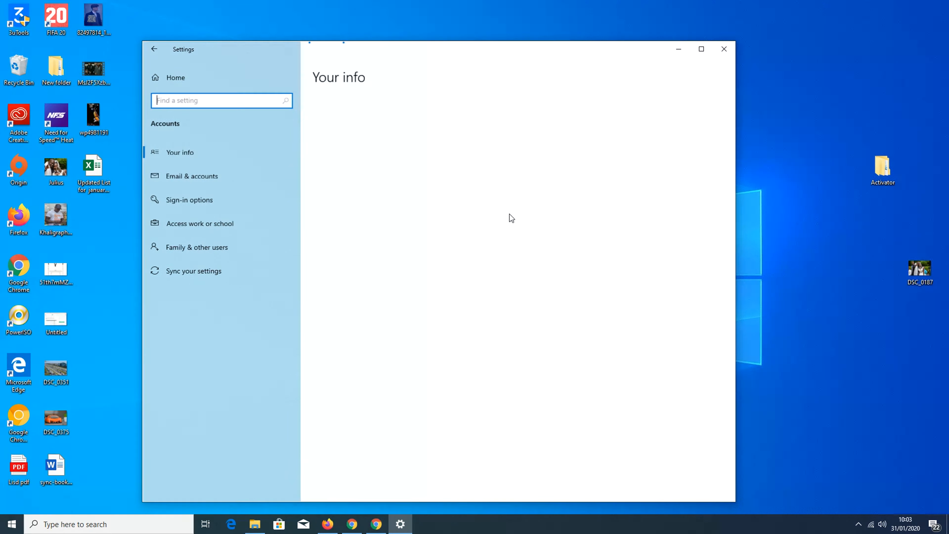
- Show the Sign-in options page for the account
{"action": "left_click", "coordinate": [190, 200]}
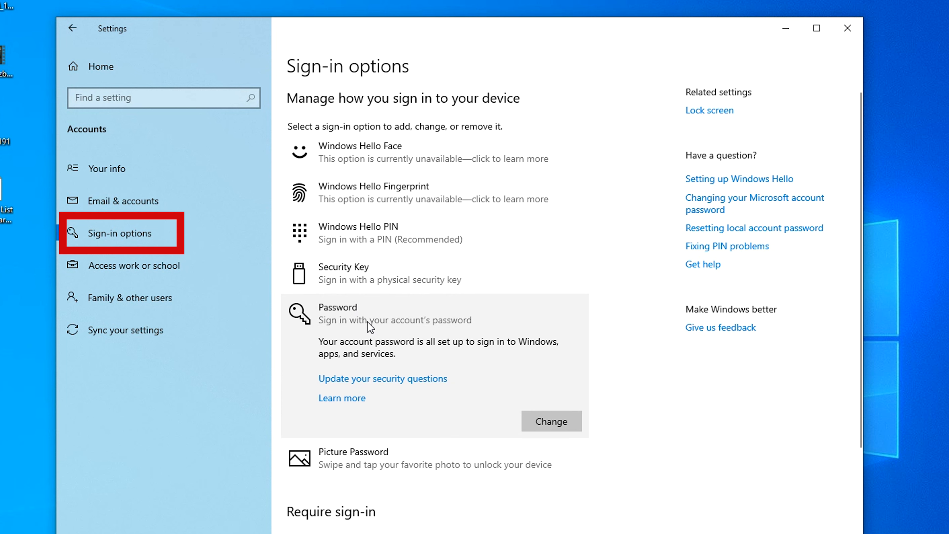
{"action": "mouse_move", "coordinate": [429, 311]}
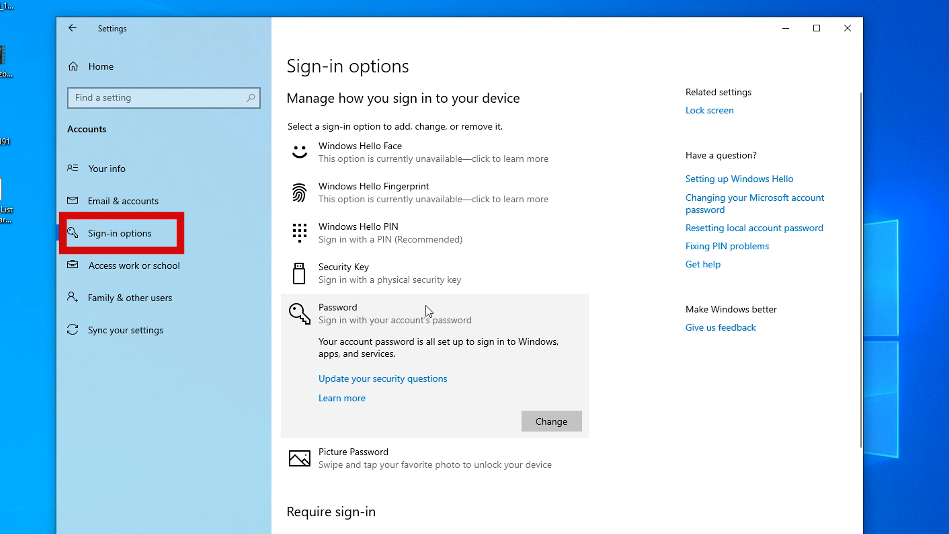
{"action": "mouse_move", "coordinate": [480, 346]}
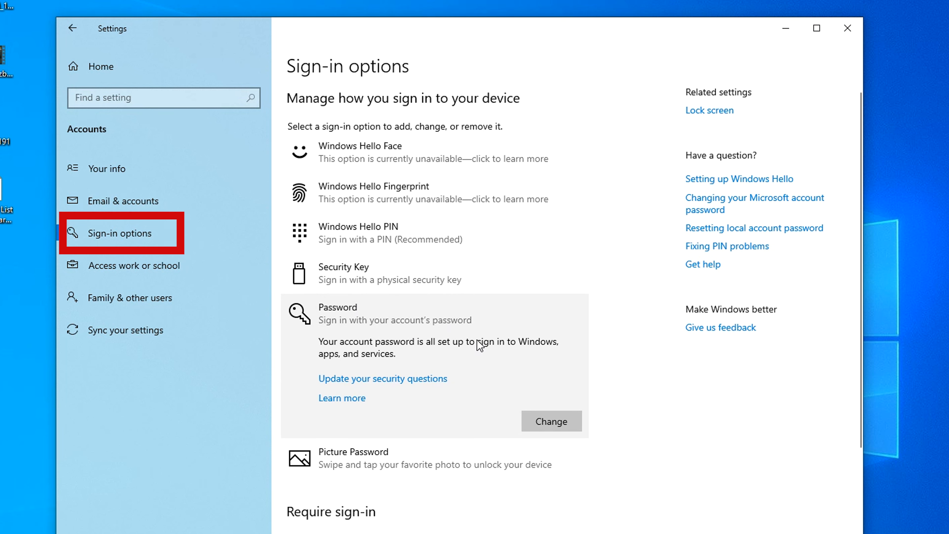
{"action": "mouse_move", "coordinate": [491, 361]}
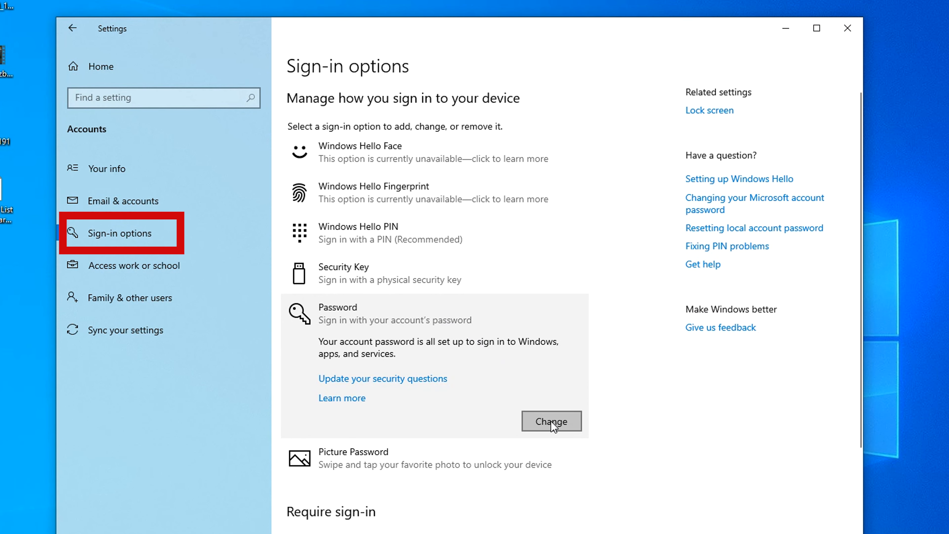
- Change the local account password, confirming the new one with the hint 'Lukaku'
{"action": "left_click", "coordinate": [551, 422]}
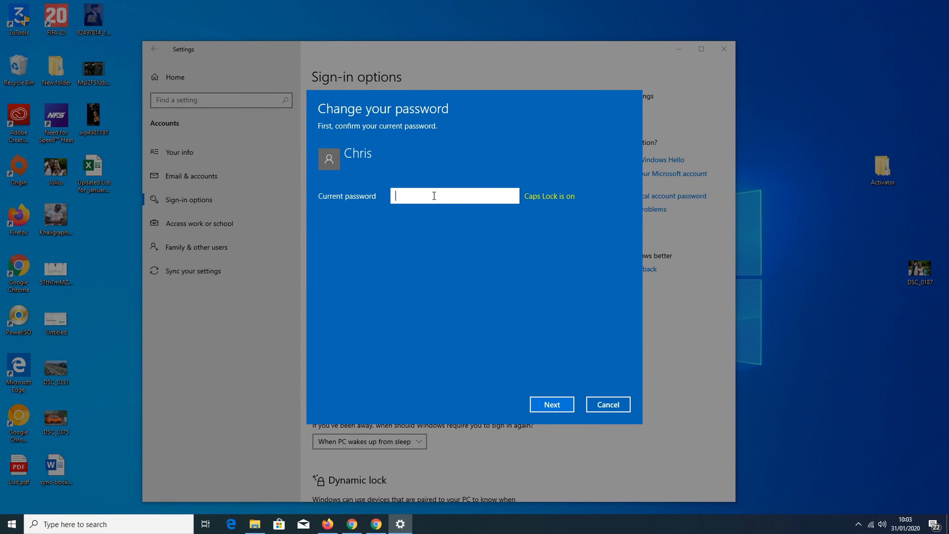
{"action": "left_click", "coordinate": [551, 404]}
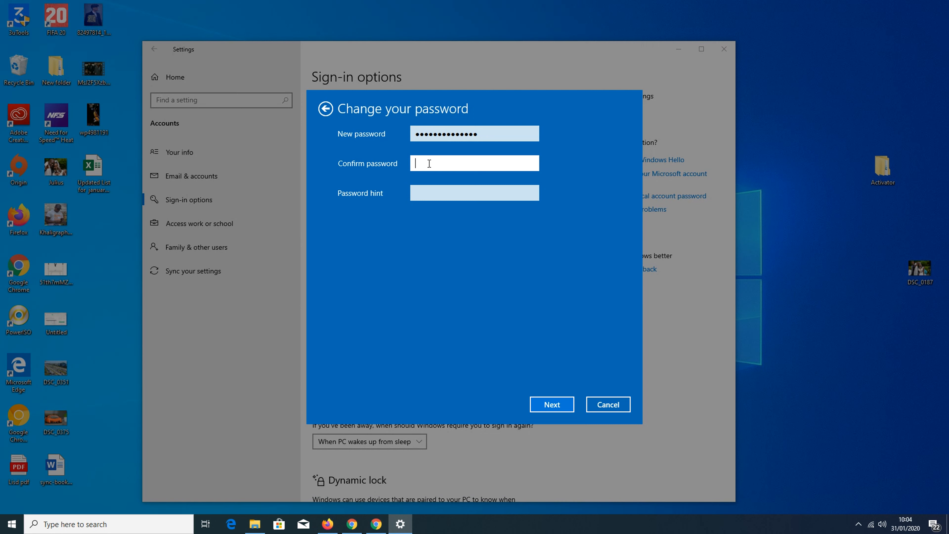
{"action": "type", "text": "••••••••••••••"}
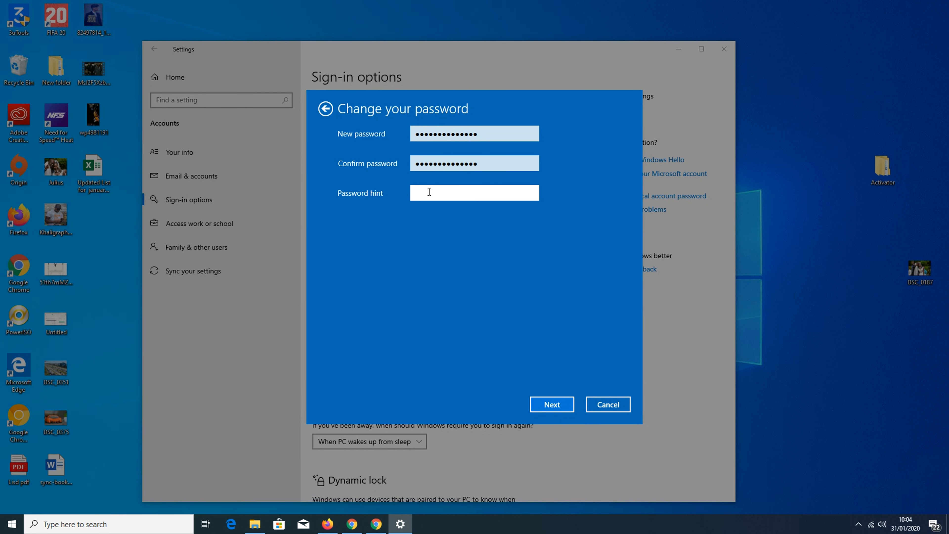
{"action": "type", "text": "Lukaku"}
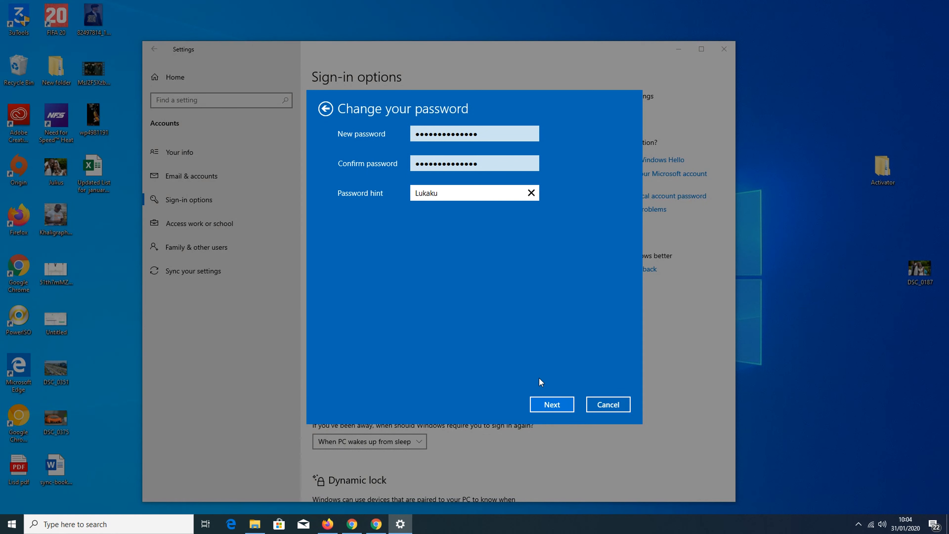
{"action": "left_click", "coordinate": [550, 404]}
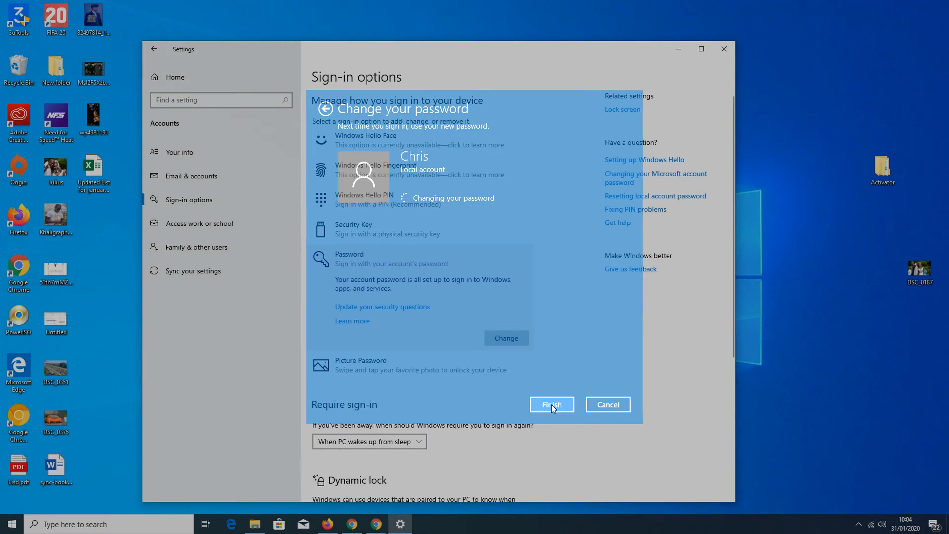
{"action": "left_click", "coordinate": [550, 404]}
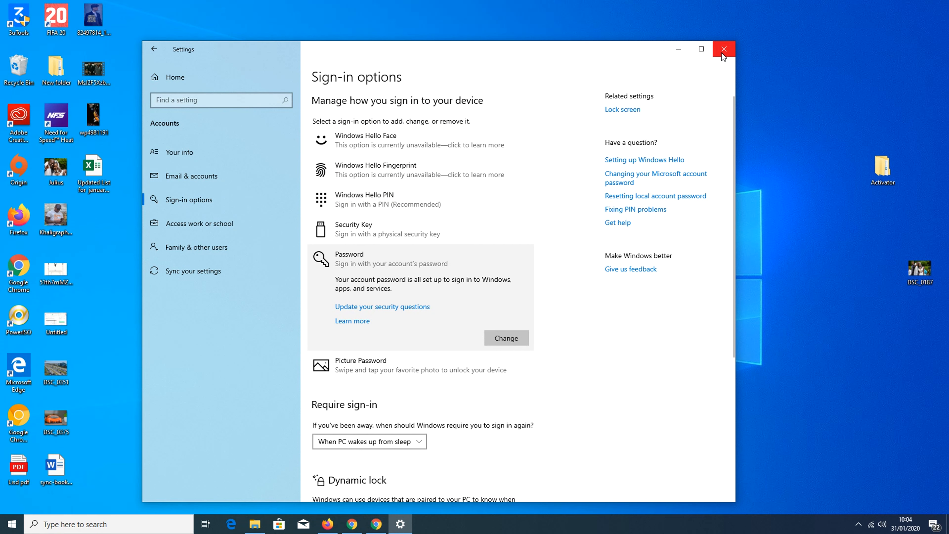
- Close the Settings window to return to the desktop
{"action": "left_click", "coordinate": [724, 49]}
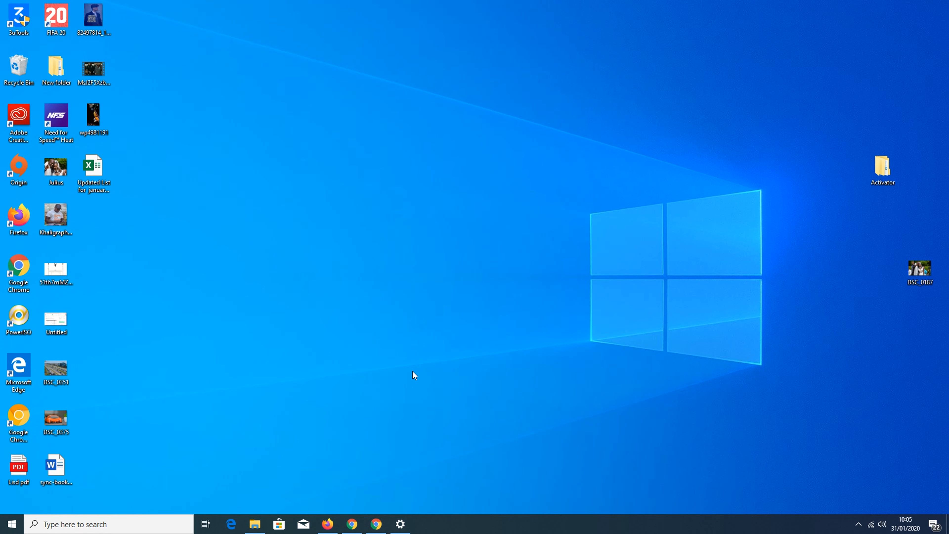
{"action": "mouse_move", "coordinate": [489, 278]}
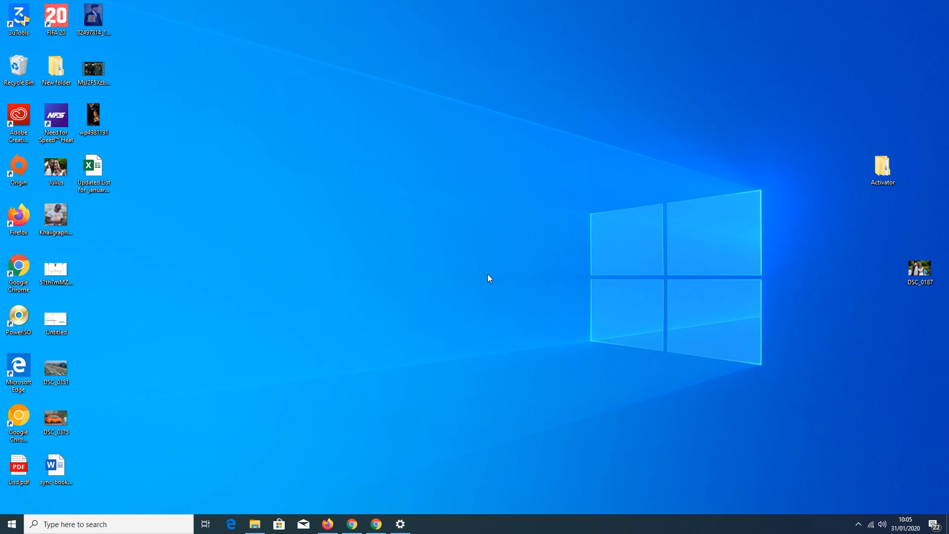
{"action": "mouse_move", "coordinate": [466, 299]}
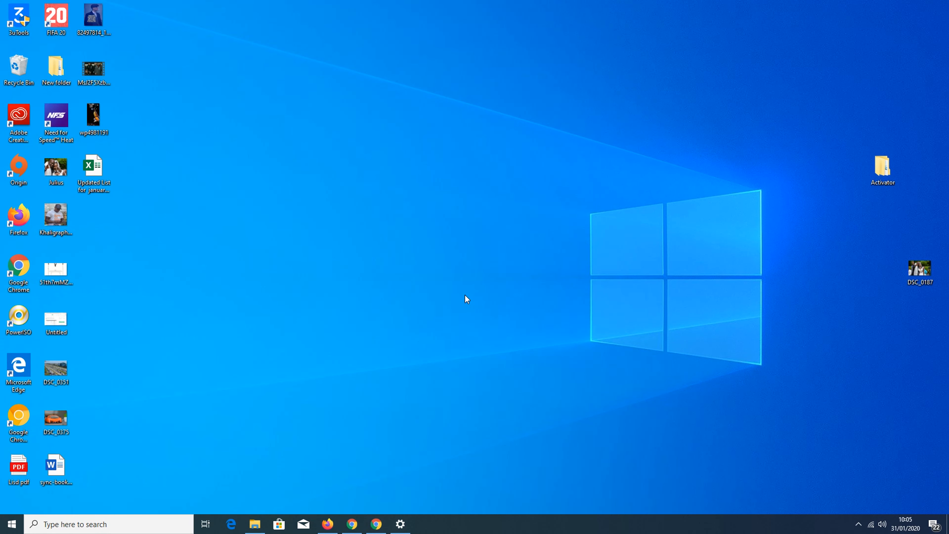